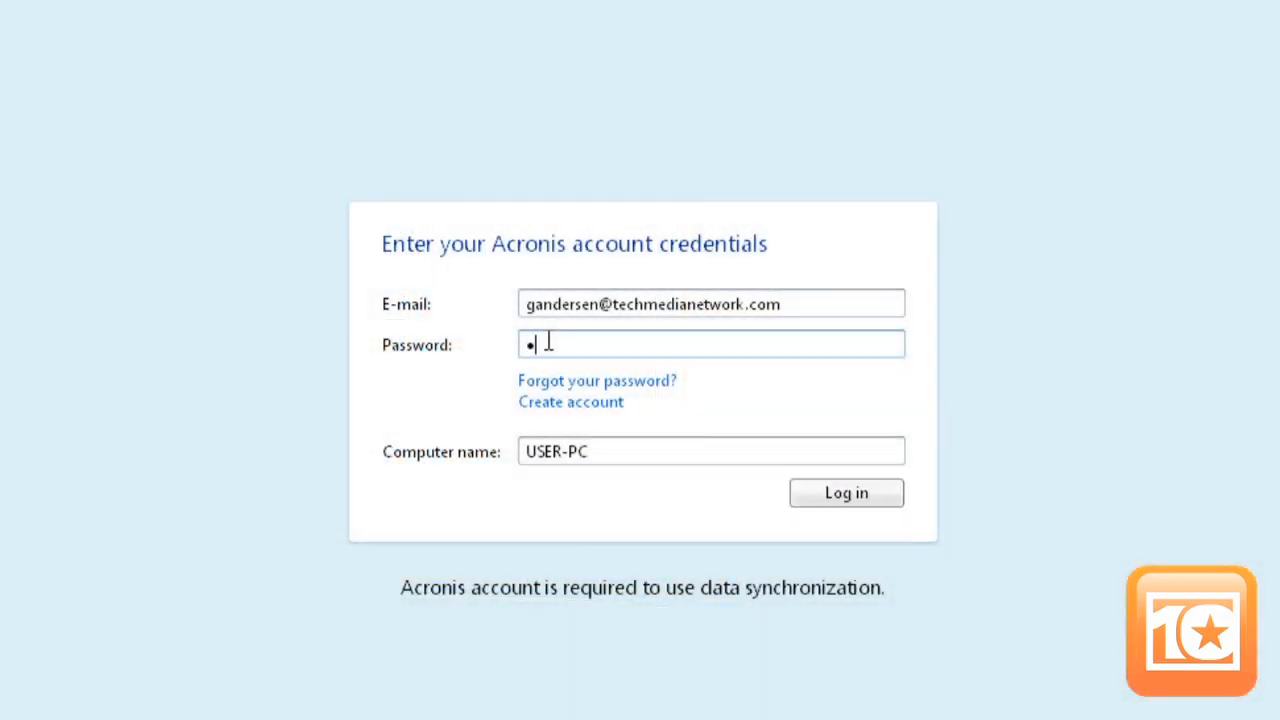
Step: Log in to the Acronis account with the entered e-mail and password
{"action": "left_click", "coordinate": [845, 492]}
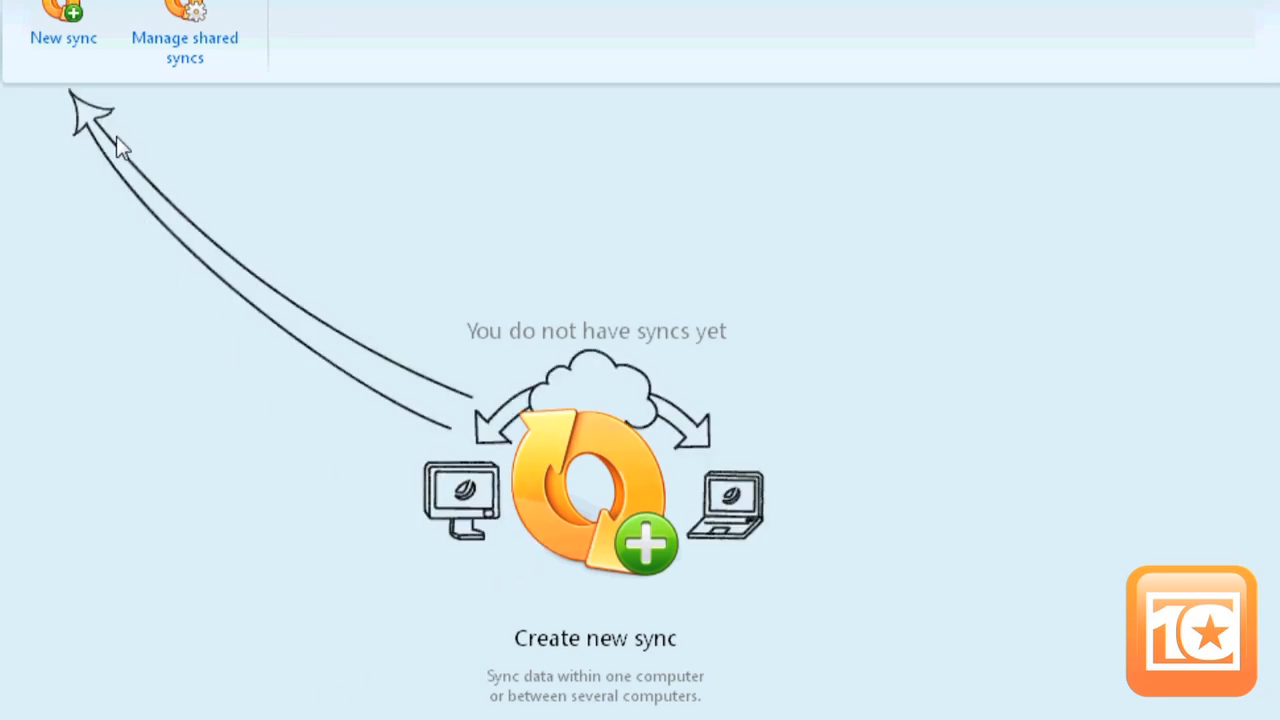
Step: Switch to the Tools & Utilities page and launch Try&Decide
{"action": "left_click", "coordinate": [63, 25]}
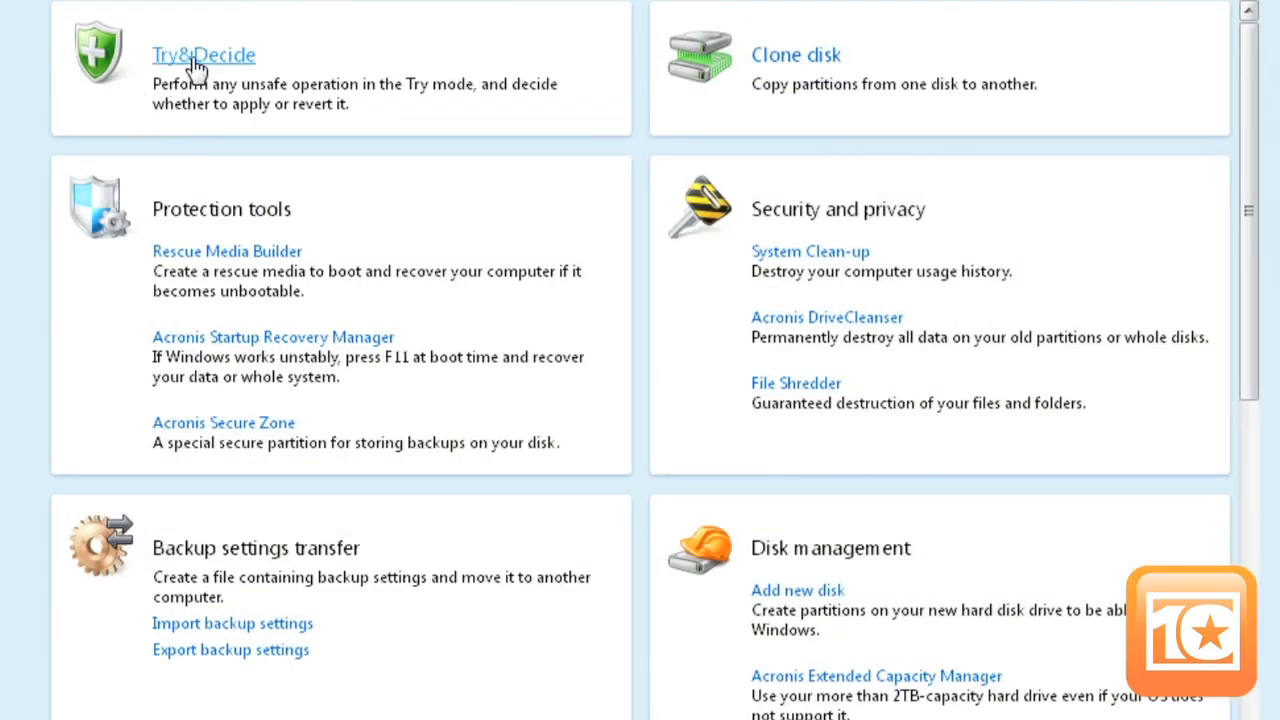
{"action": "left_click", "coordinate": [203, 55]}
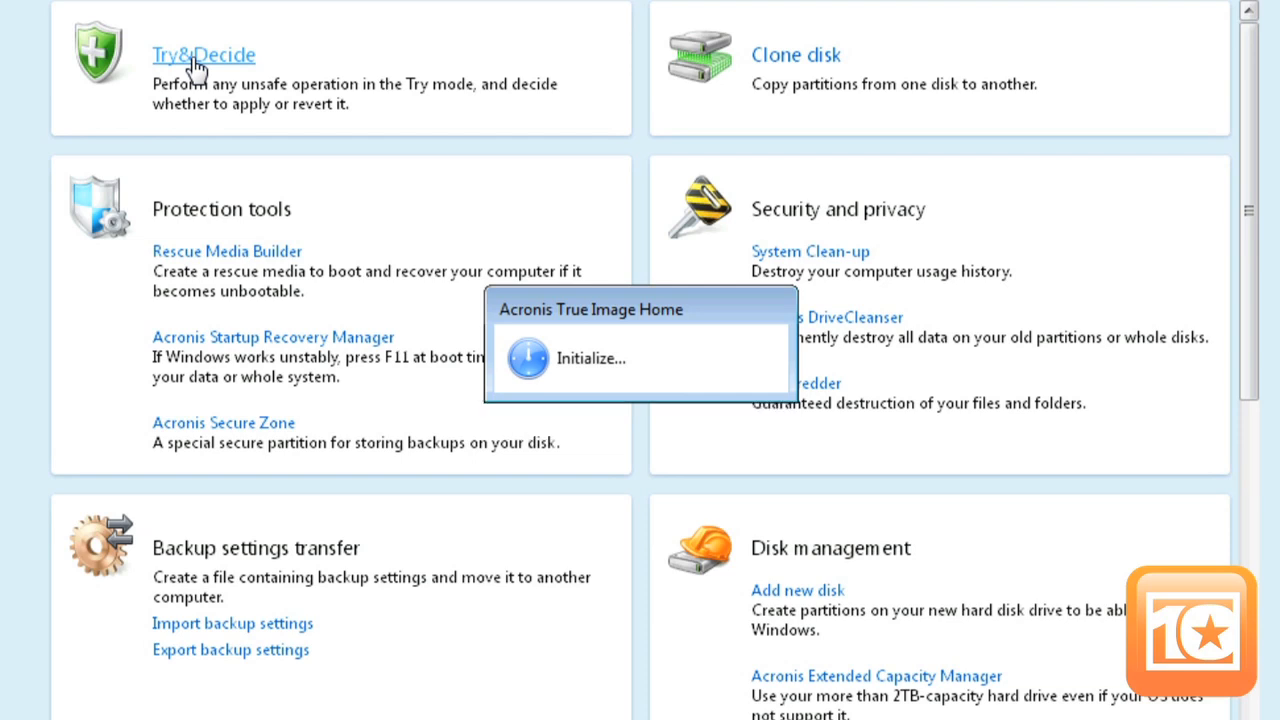
Step: Open the Try&Decide window showing protected partition C:, storage and notification settings
{"action": "left_click", "coordinate": [204, 55]}
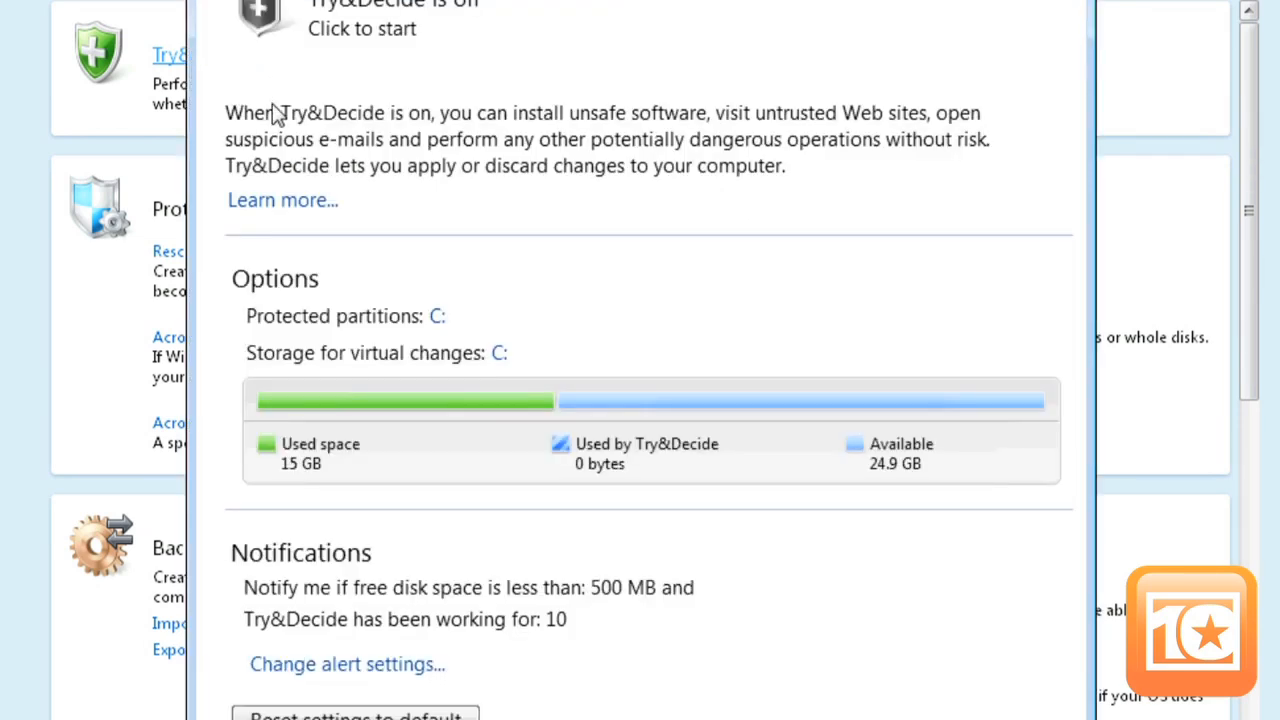
{"action": "mouse_move", "coordinate": [520, 465]}
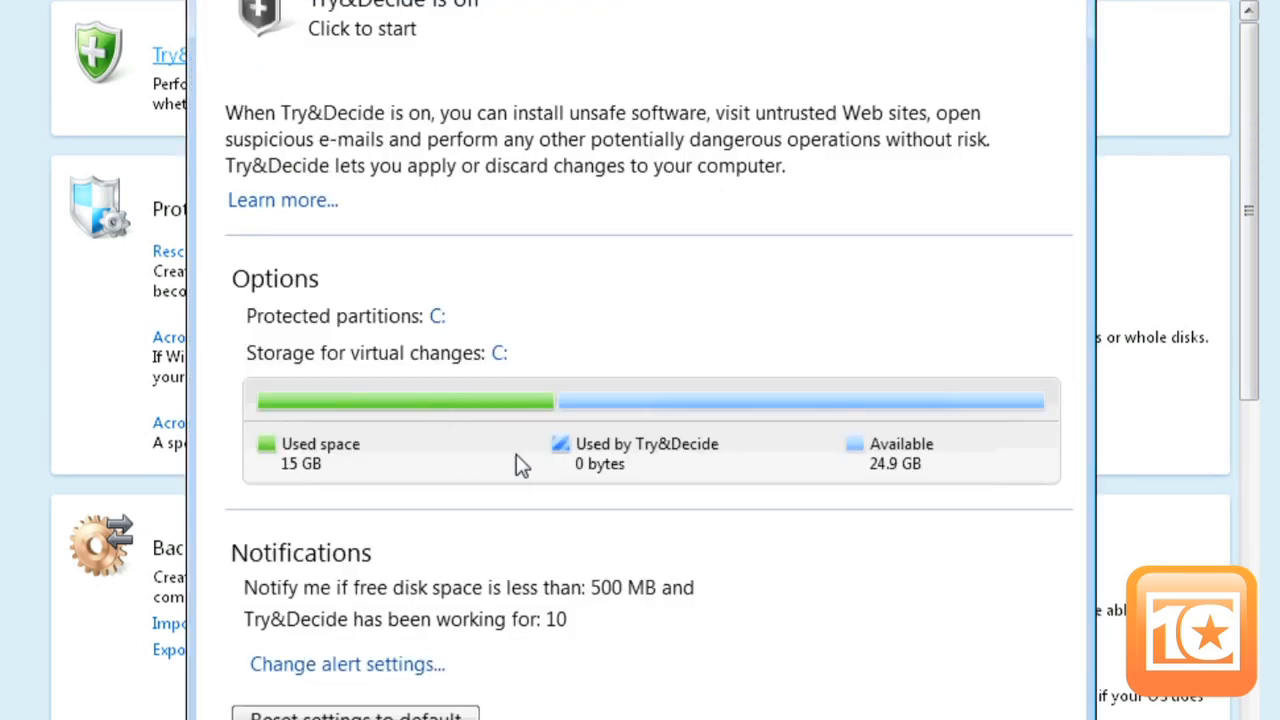
{"action": "mouse_move", "coordinate": [845, 465]}
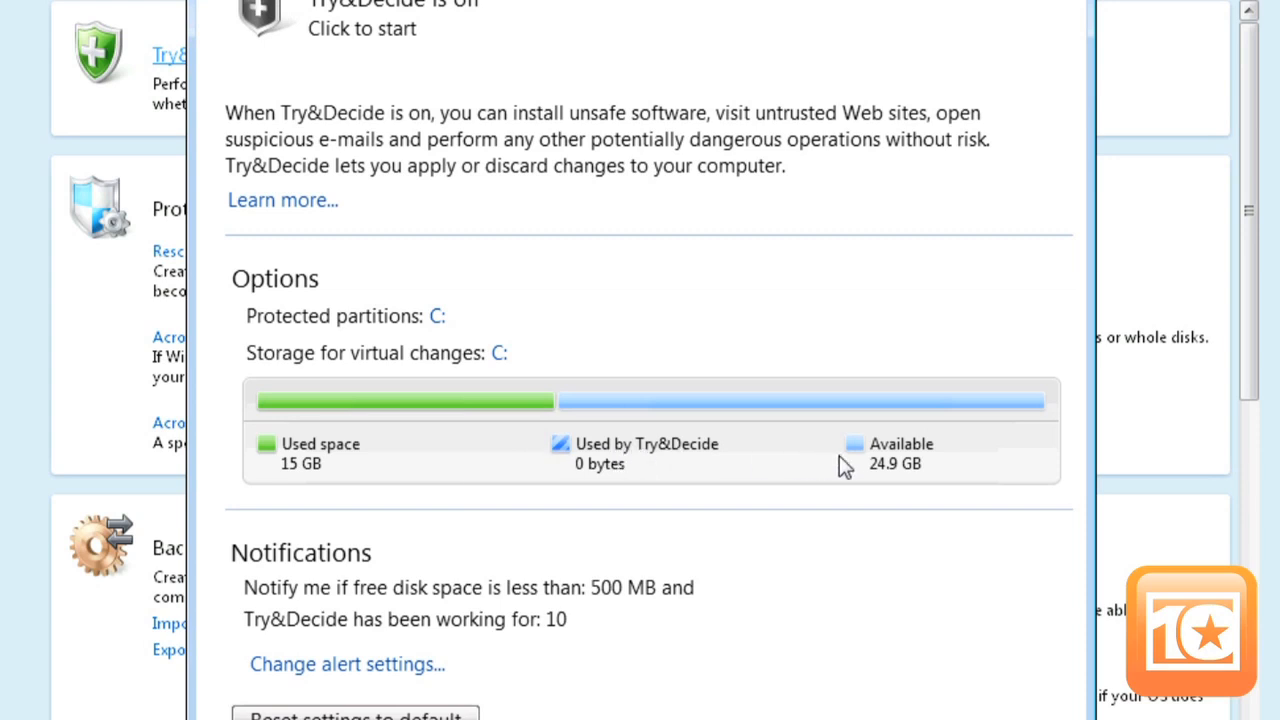
{"action": "mouse_move", "coordinate": [645, 622]}
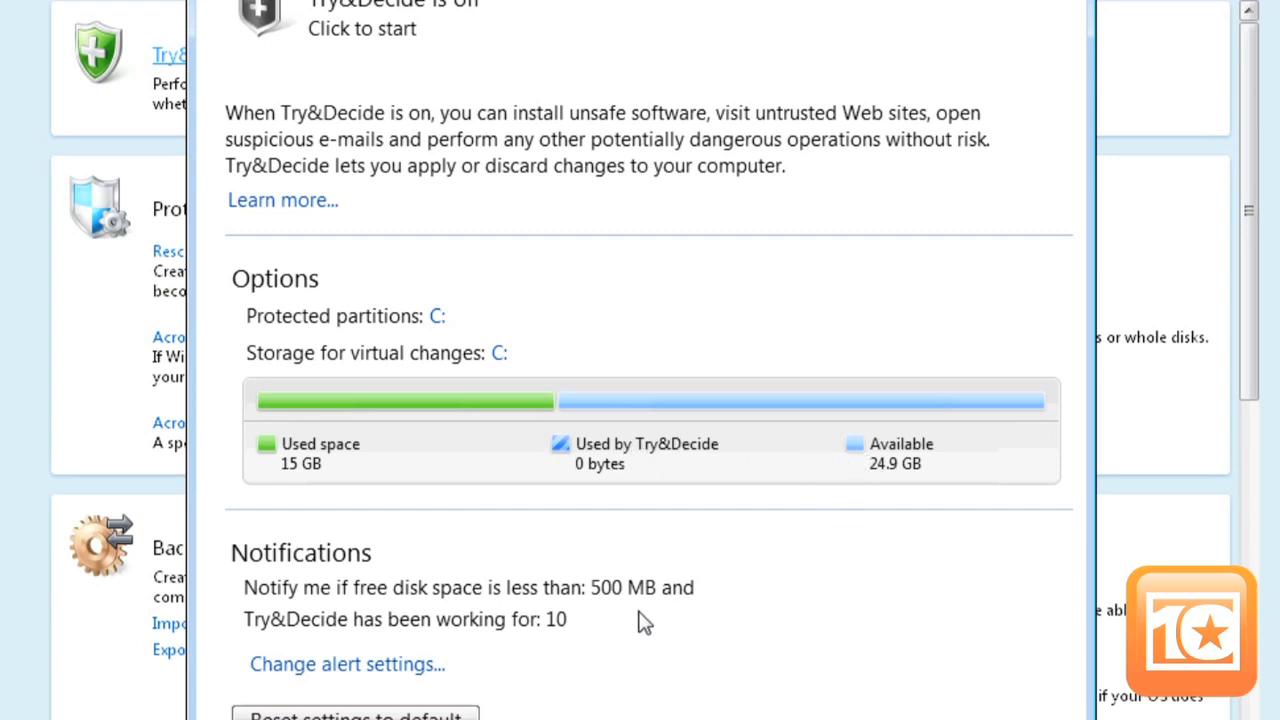
{"action": "mouse_move", "coordinate": [637, 623]}
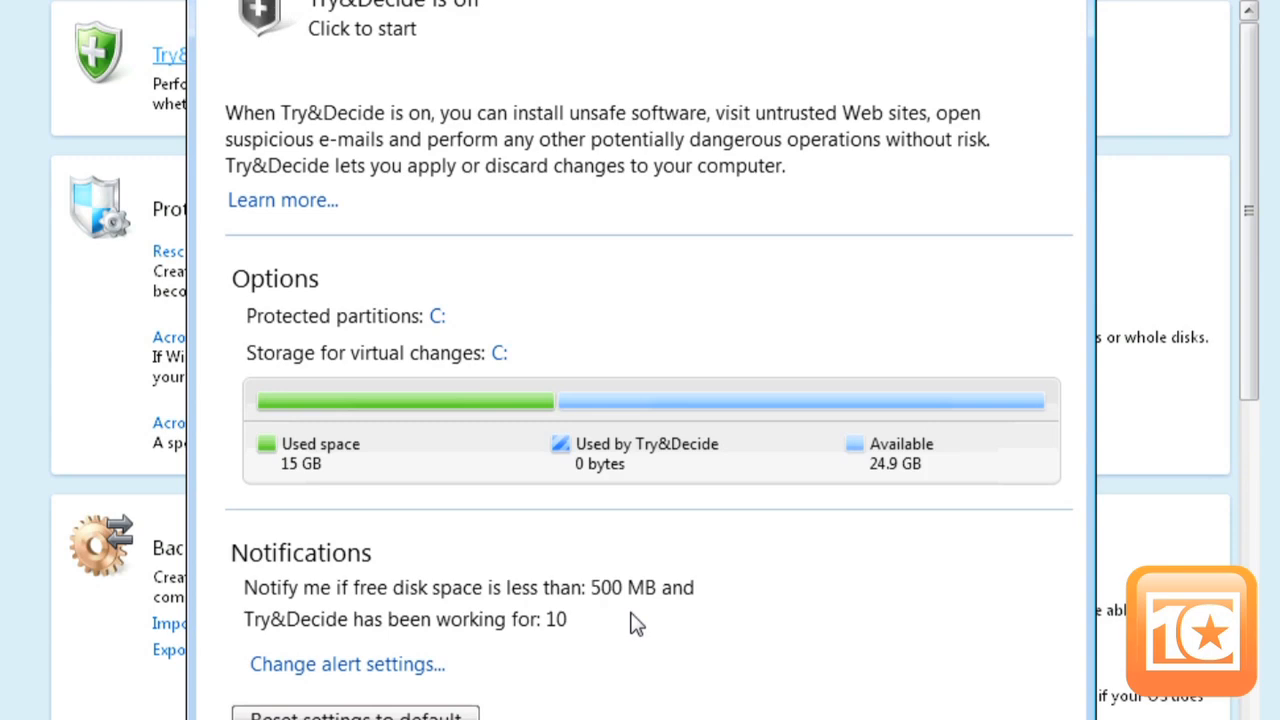